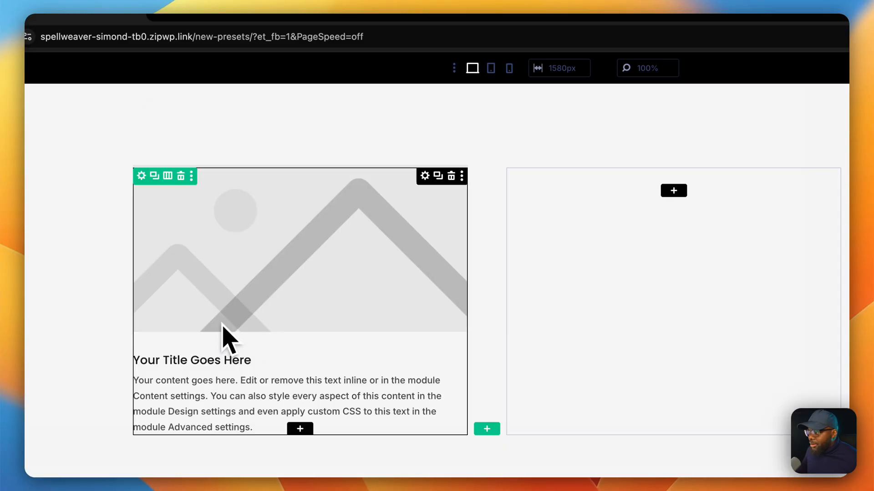
- Apply the bg-dark module preset and the padding-s spacing preset to the left blurb
left_click(142, 176)
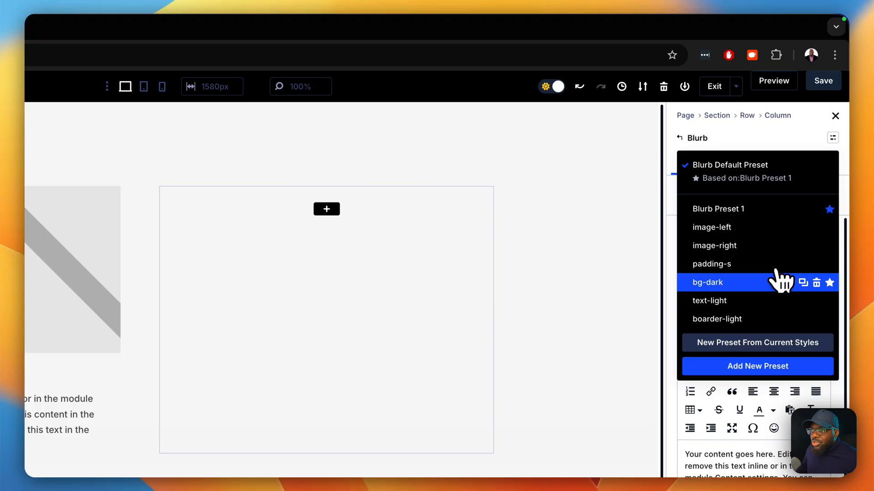
left_click(707, 282)
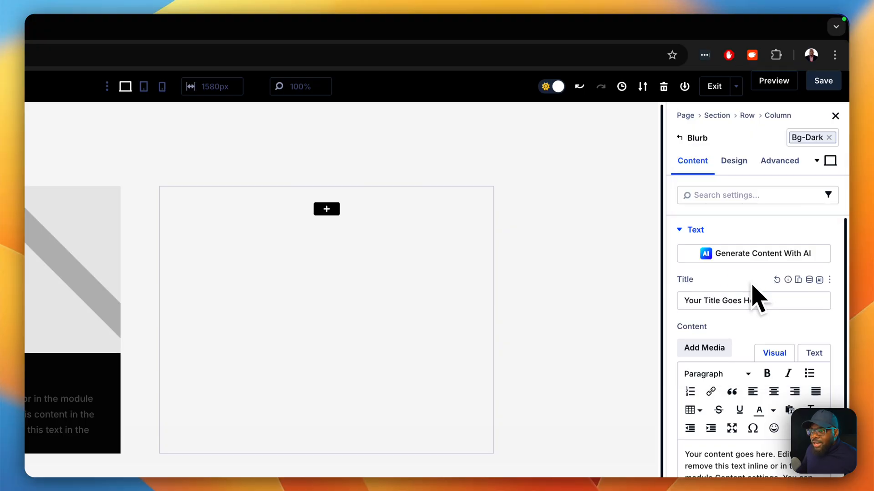
left_click(734, 161)
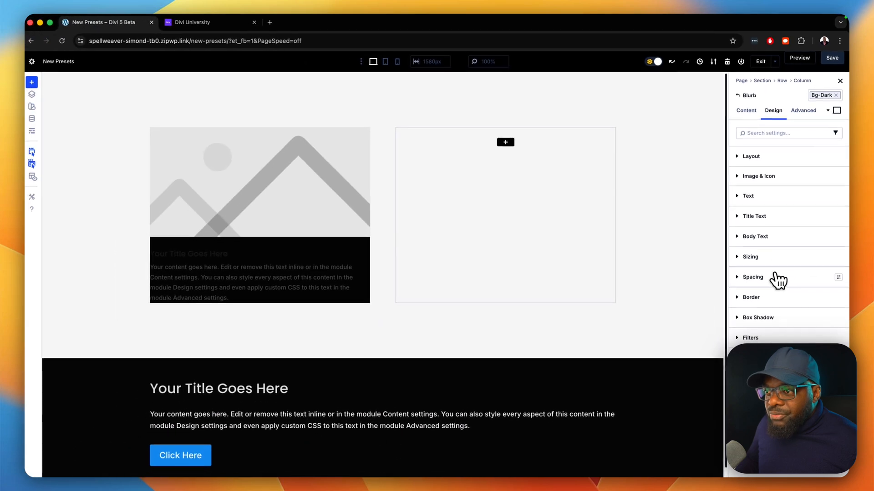
left_click(837, 277)
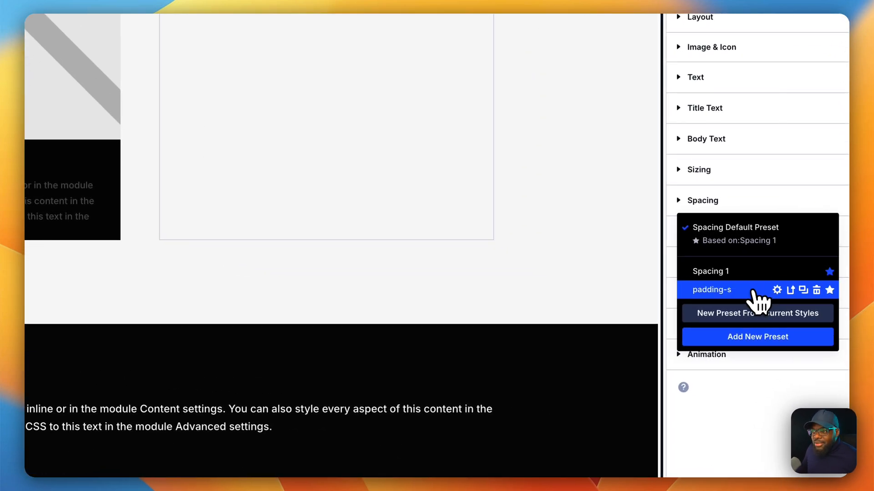
left_click(710, 289)
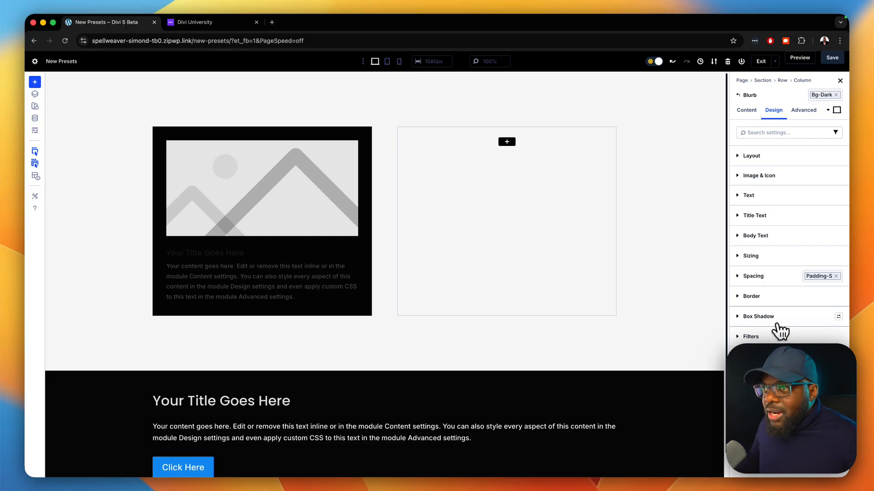
- Stack the text-light preset onto the blurb for light text on the dark card
left_click(821, 94)
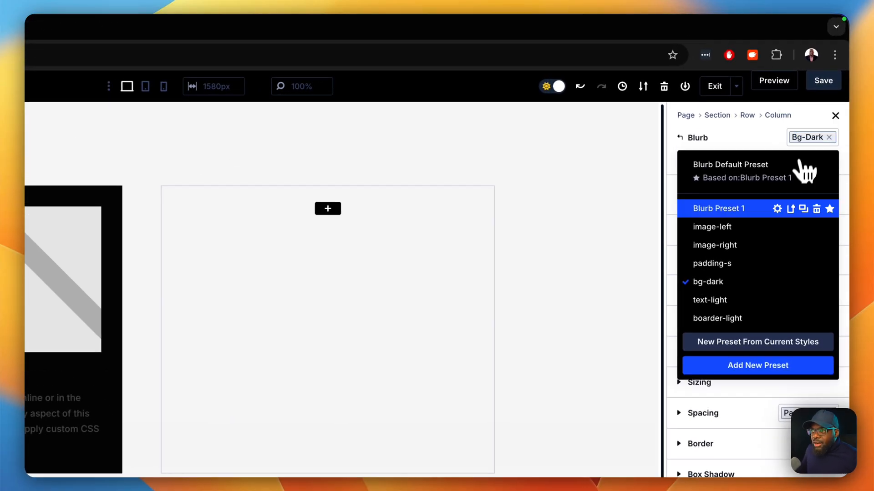
left_click(709, 299)
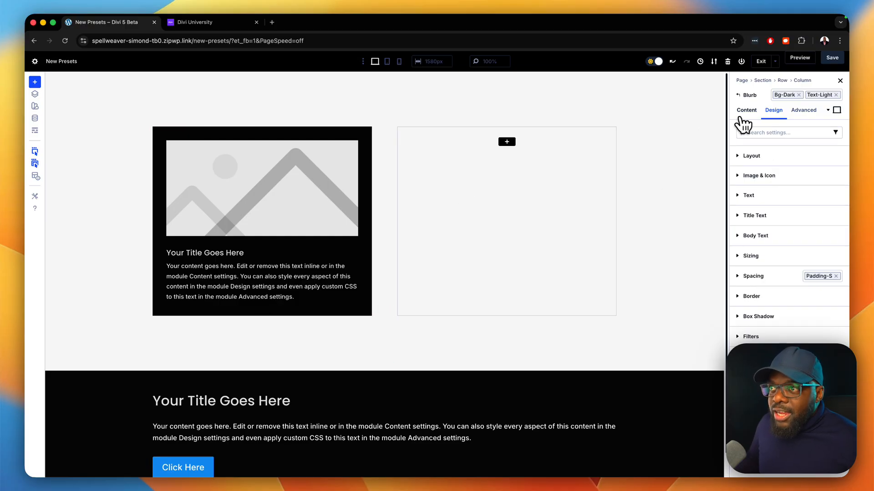
- Set the yellow sports car from the Media Library as the blurb's image
left_click(746, 110)
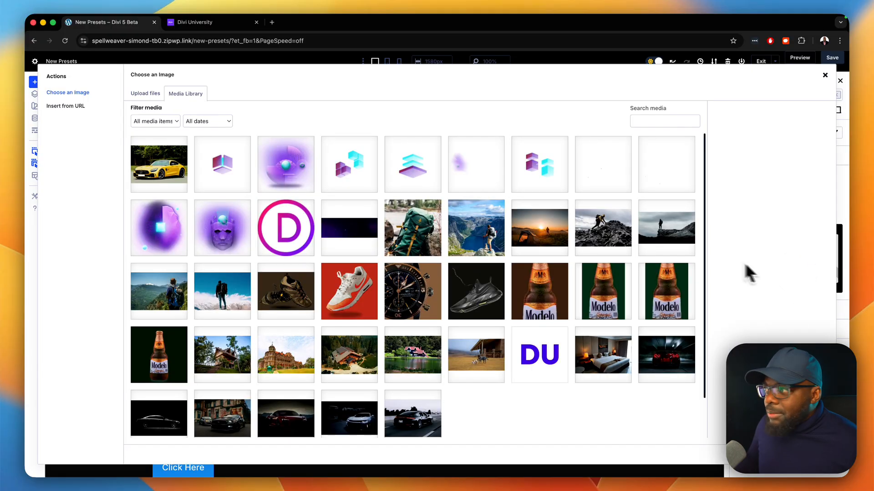
left_click(158, 164)
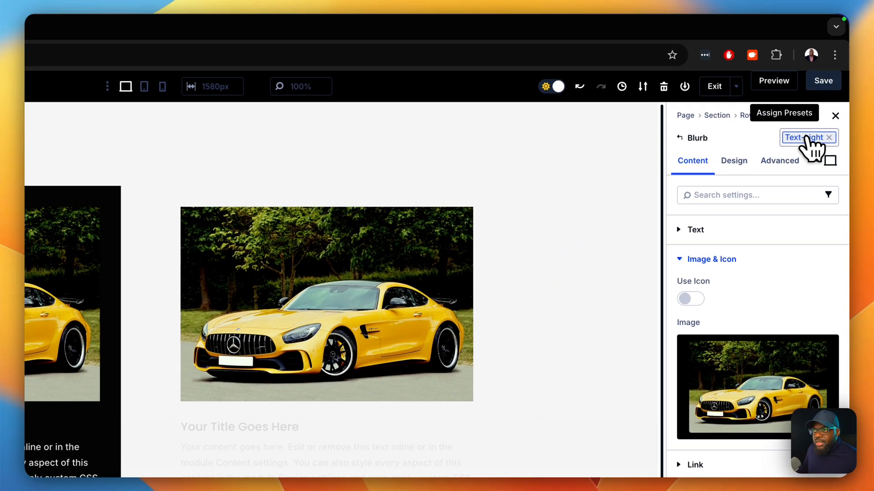
- Replace the right blurb's Text-Light preset with the boarder-light border preset
left_click(830, 137)
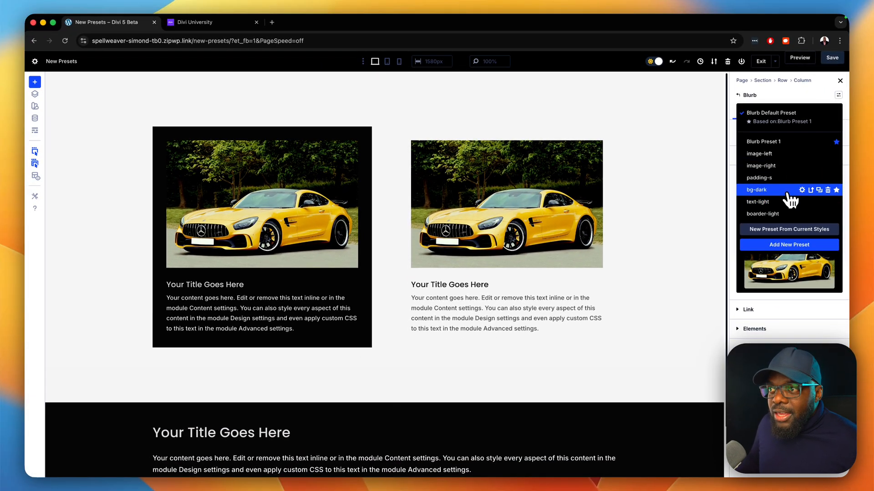
mouse_move(788, 202)
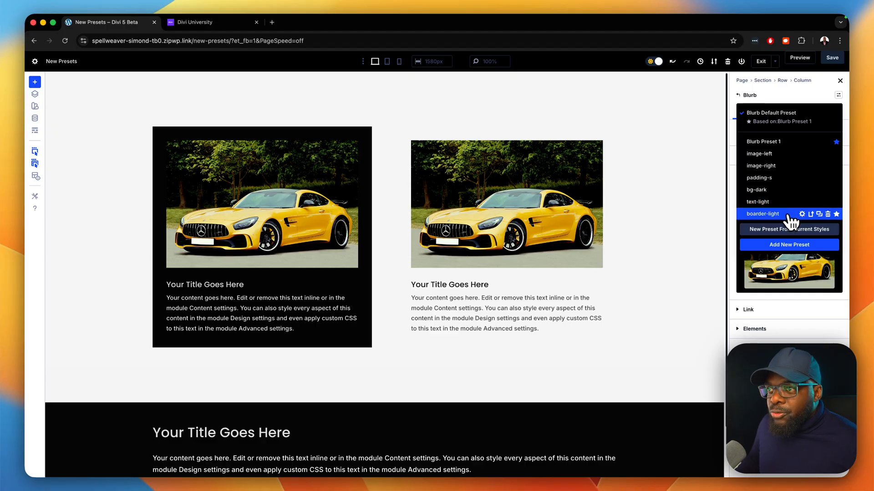
left_click(762, 212)
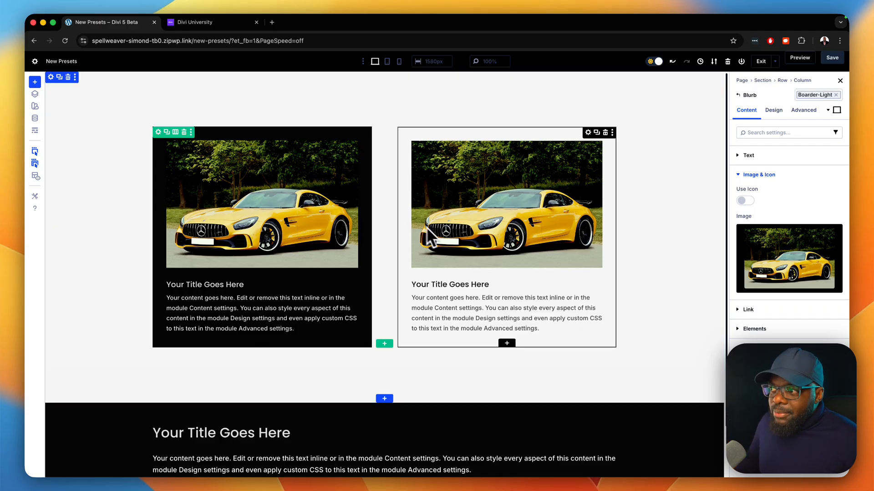
mouse_move(524, 262)
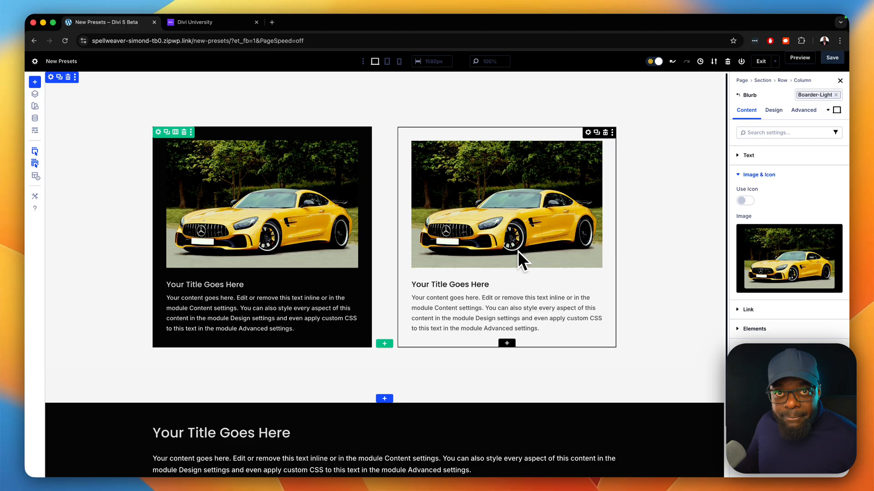
mouse_move(580, 162)
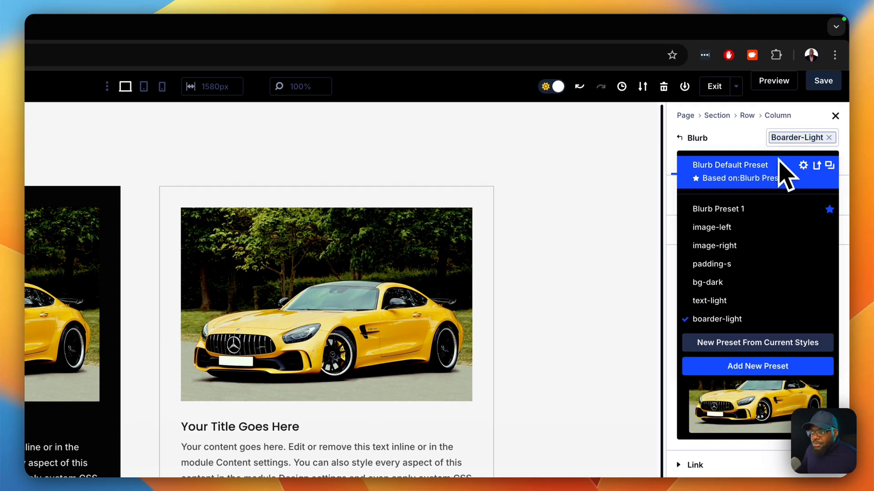
- Stack the image-left preset onto the bordered blurb, then view the dark blurb's design settings
left_click(712, 228)
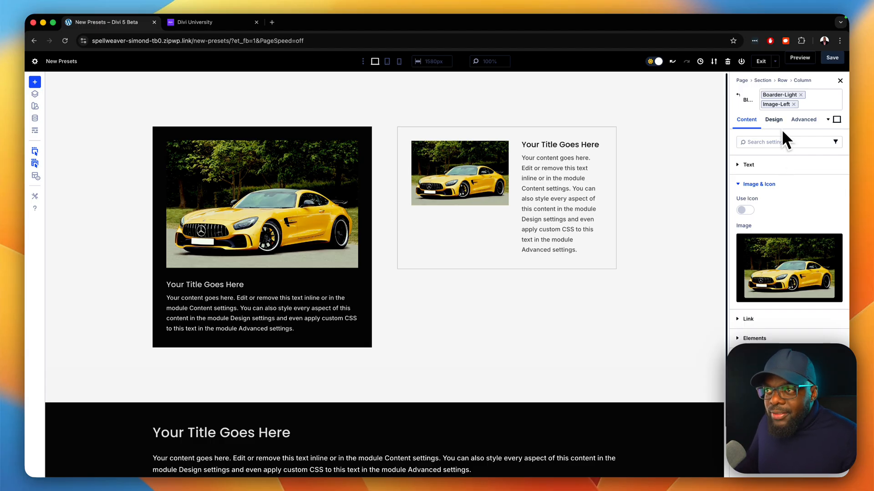
mouse_move(472, 183)
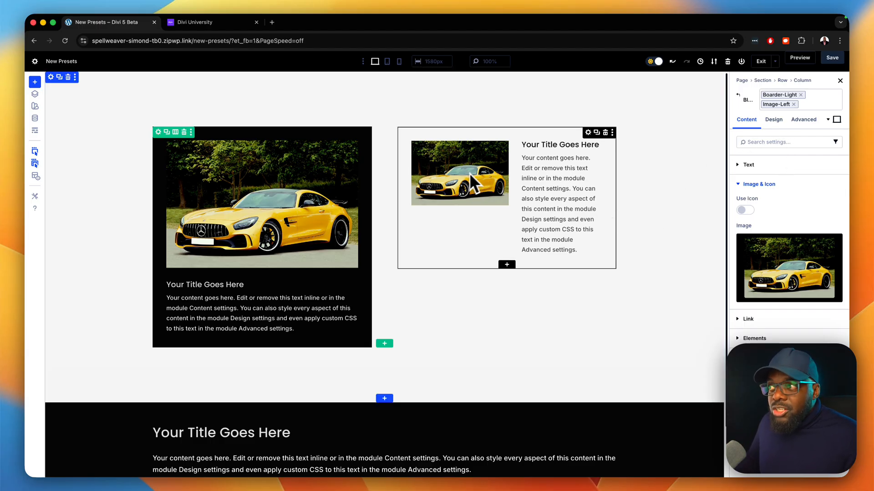
mouse_move(679, 337)
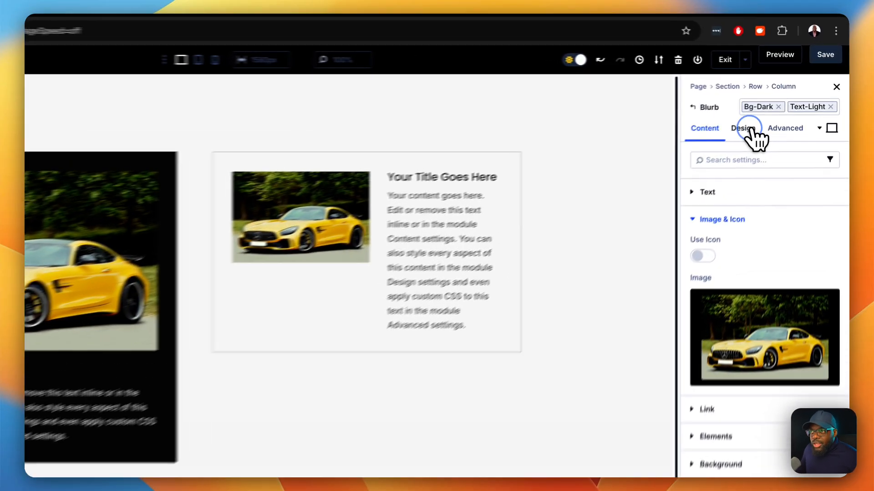
left_click(740, 128)
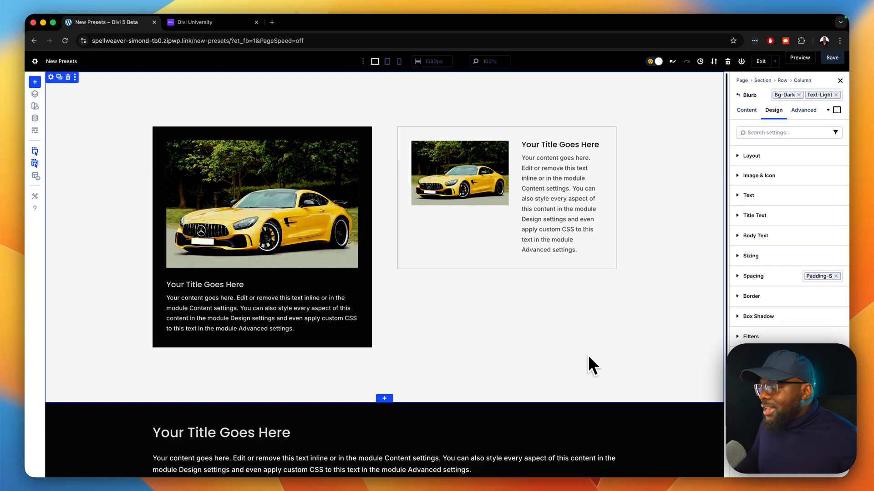
- Add a new section below the blurbs with the medium and dark-bg presets stacked
scroll("down", 3)
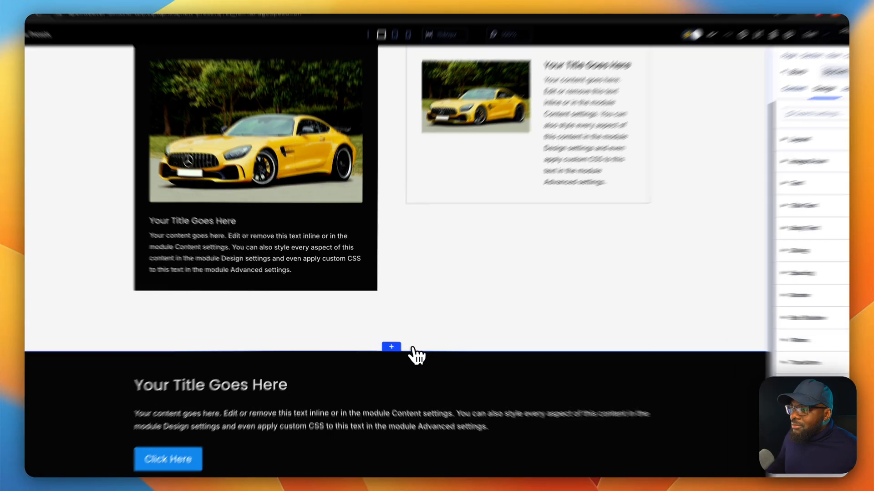
left_click(390, 346)
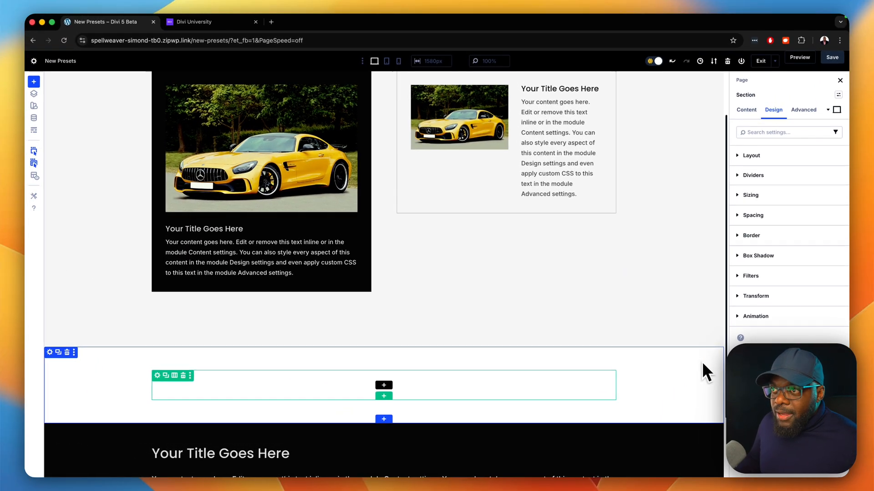
left_click(838, 95)
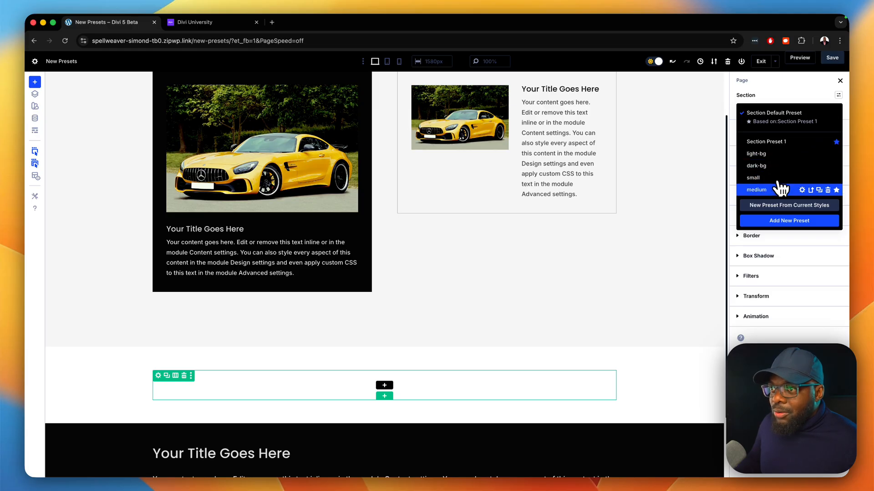
left_click(755, 189)
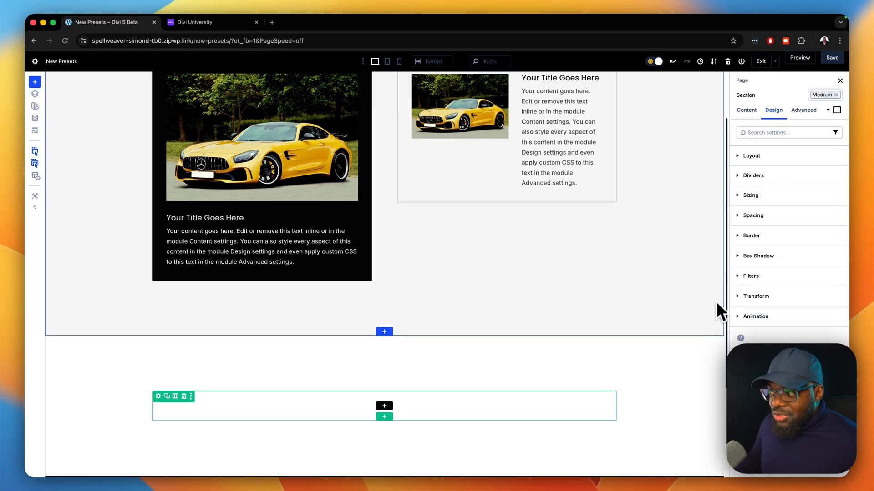
scroll("down", 3)
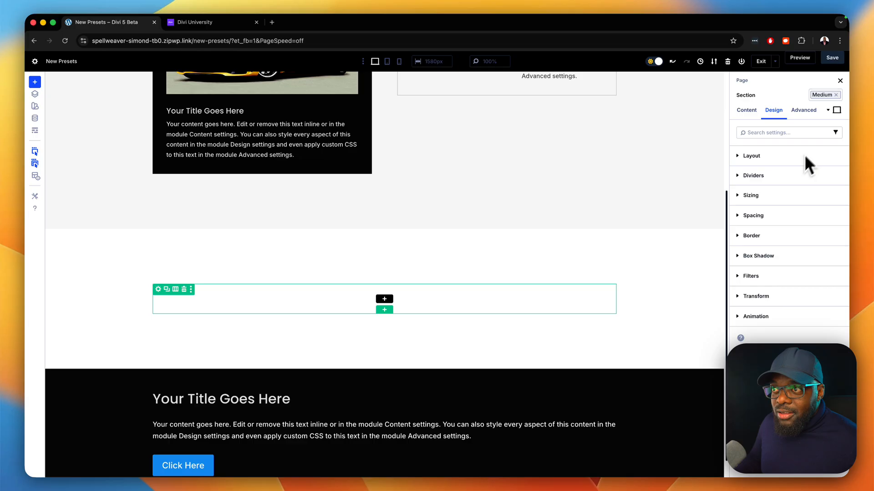
left_click(823, 95)
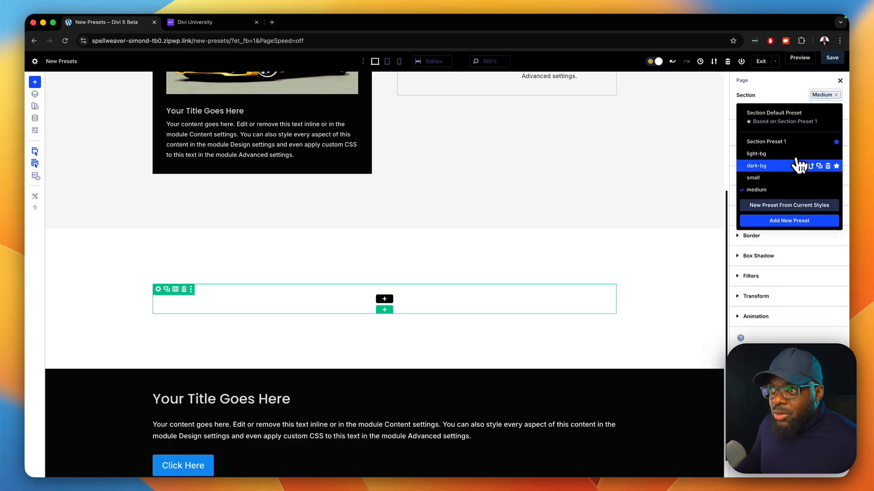
left_click(756, 166)
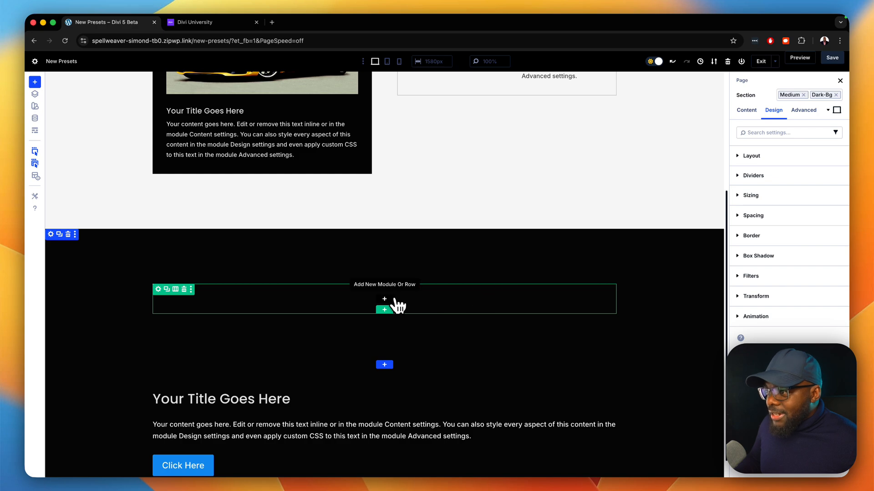
- Insert a Text module into the empty row of the dark section
left_click(384, 299)
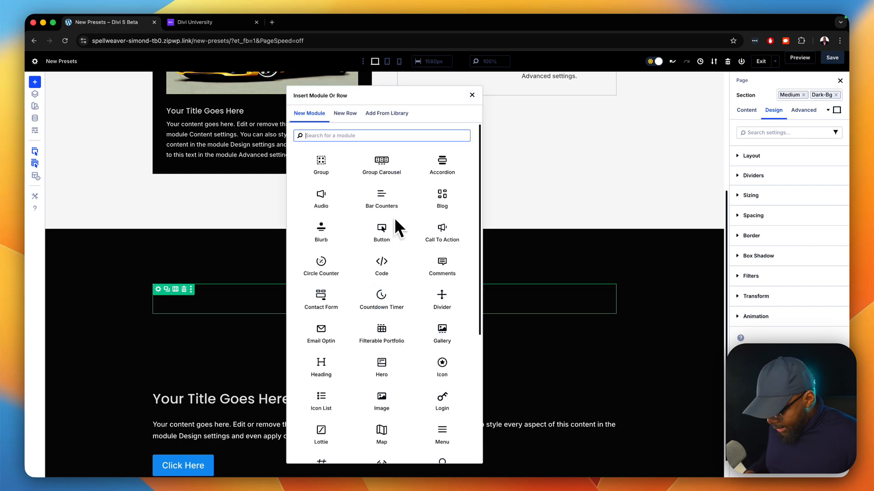
type("text")
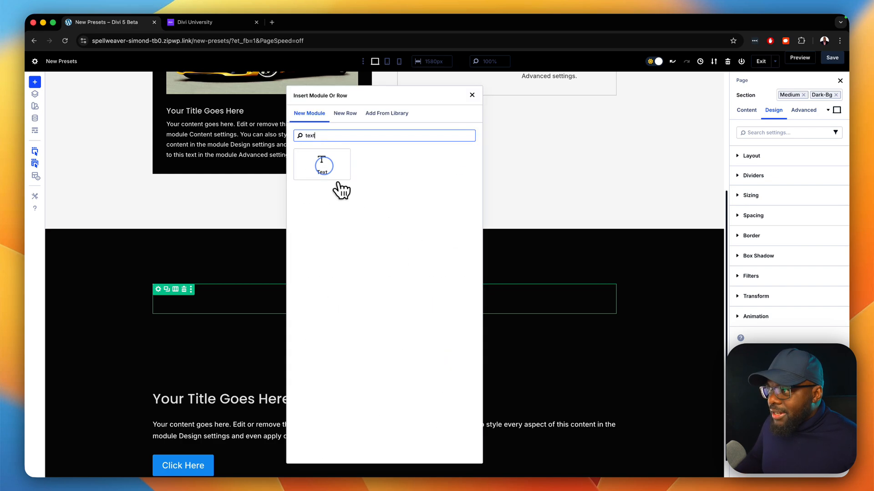
left_click(321, 165)
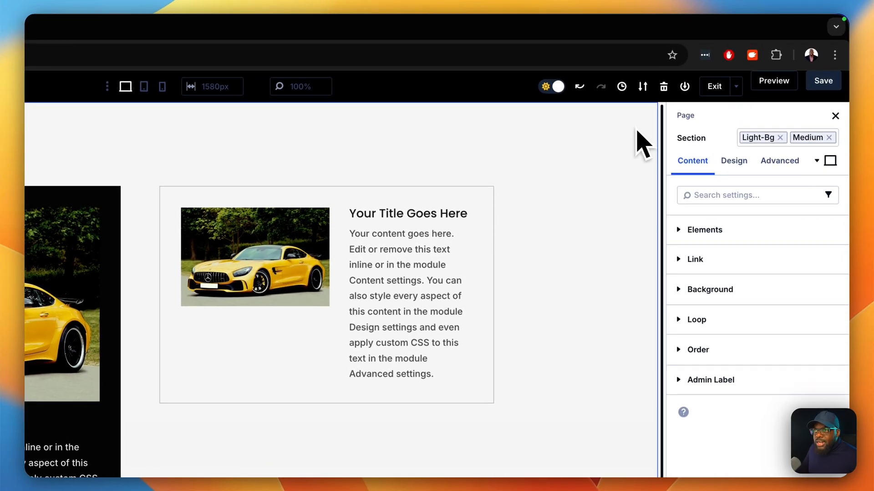
left_click(809, 137)
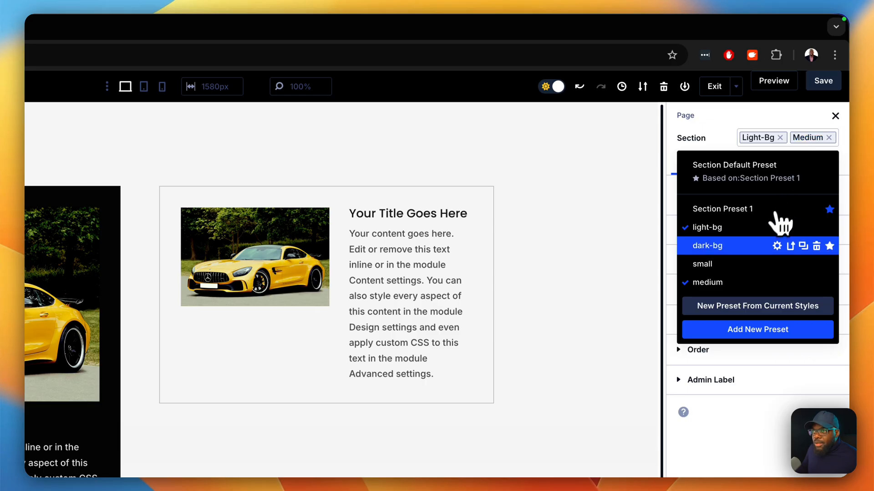
left_click(704, 263)
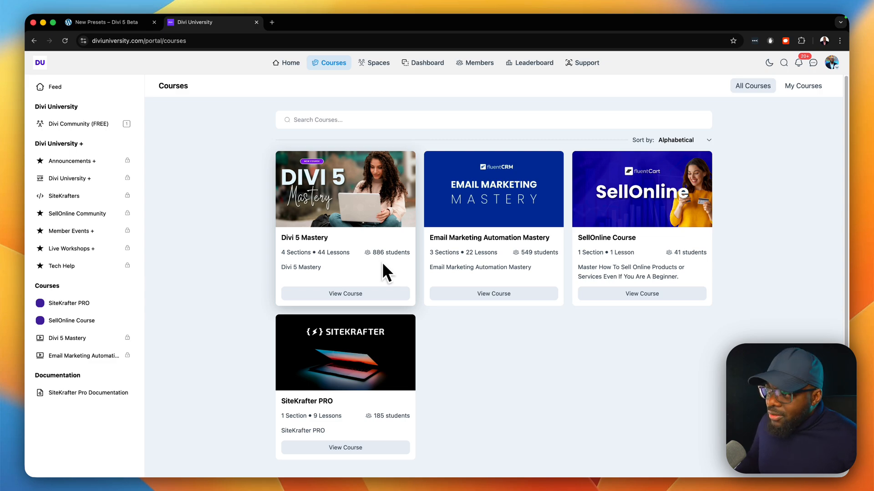
mouse_move(400, 268)
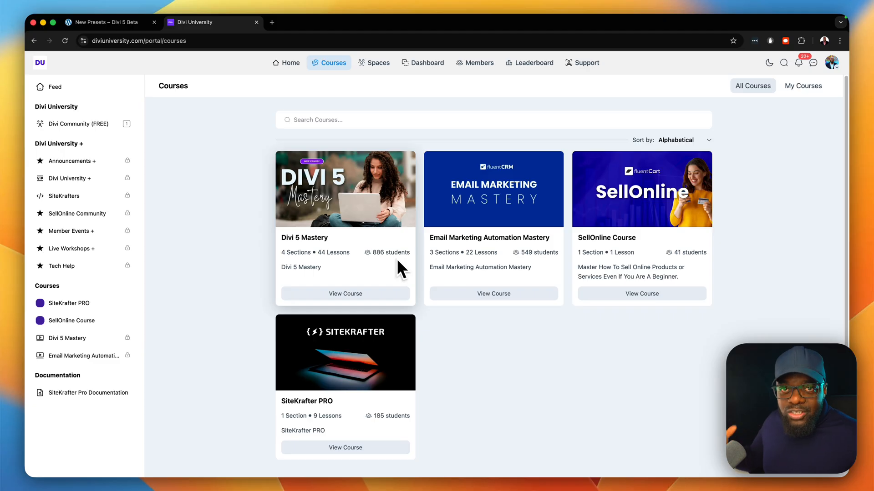
mouse_move(270, 203)
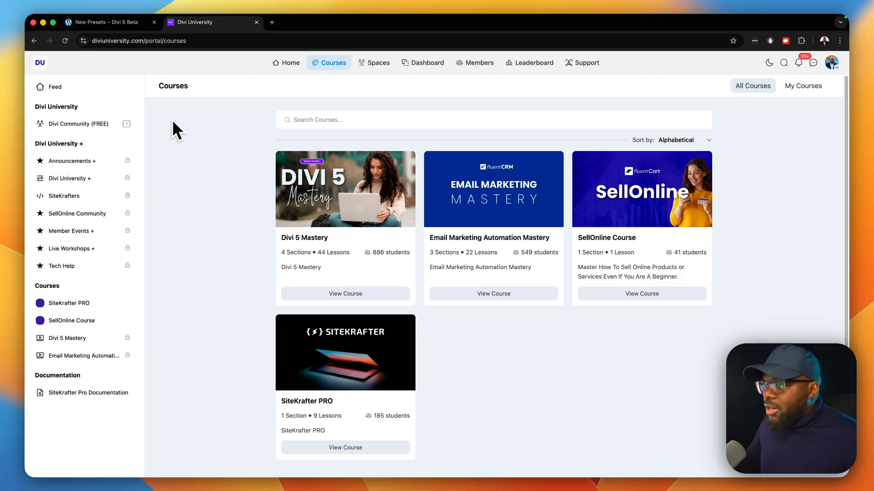
mouse_move(195, 118)
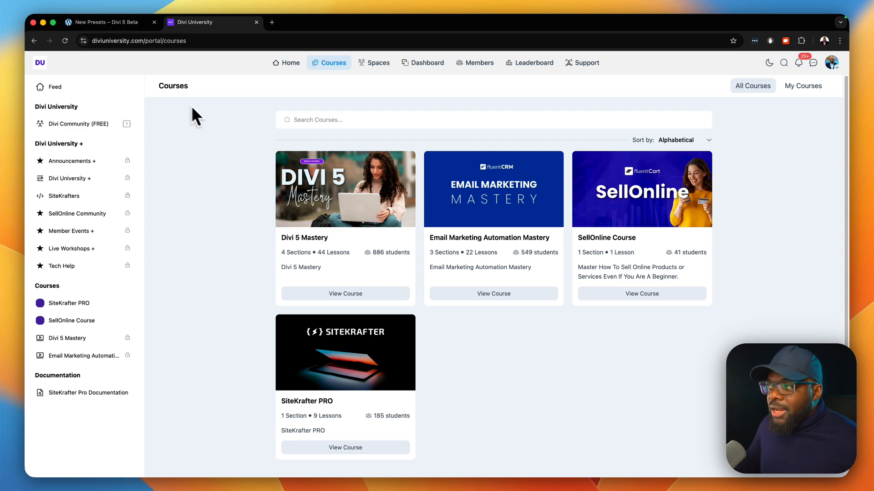
mouse_move(315, 188)
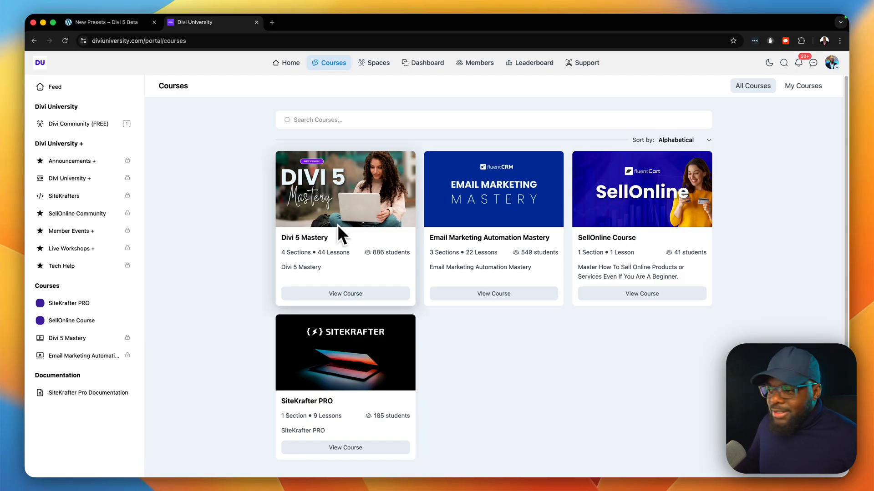
- Give the light image-left blurb the Small border preset for rounded corners
left_click(105, 22)
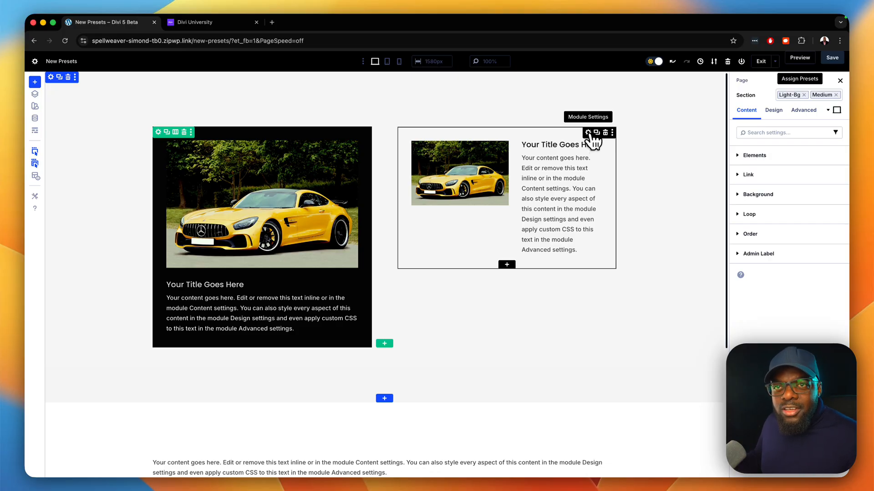
left_click(588, 133)
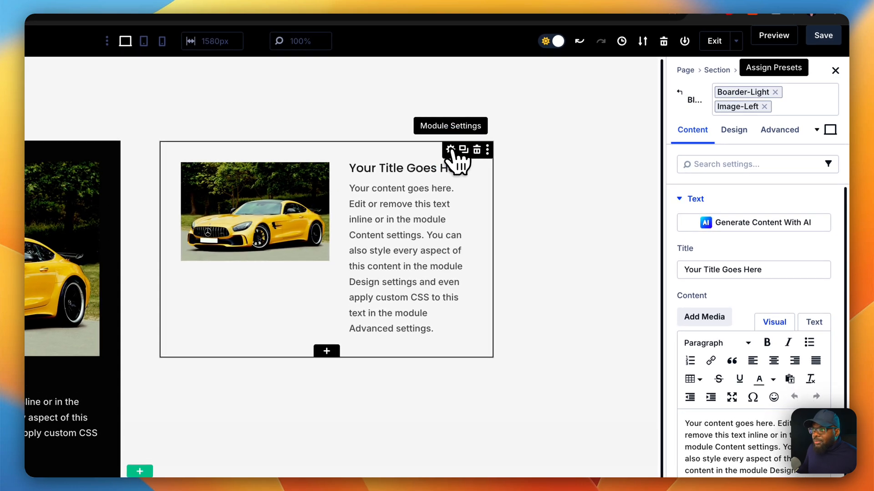
left_click(734, 129)
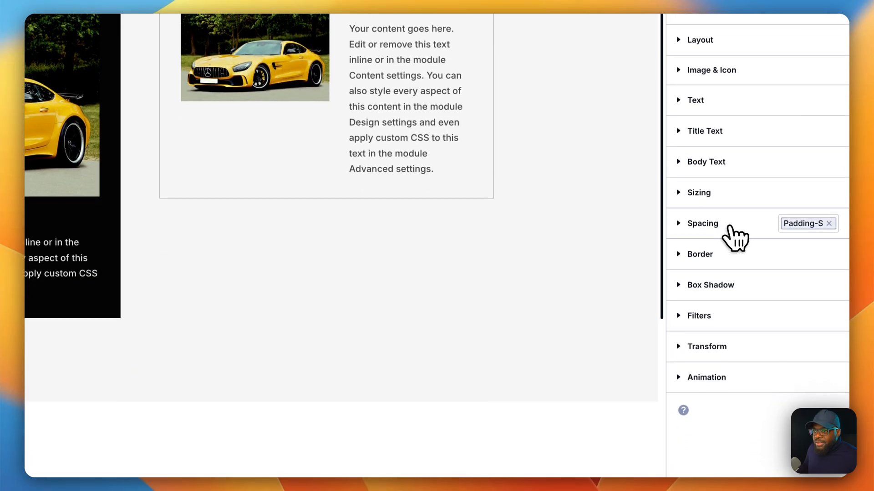
left_click(700, 254)
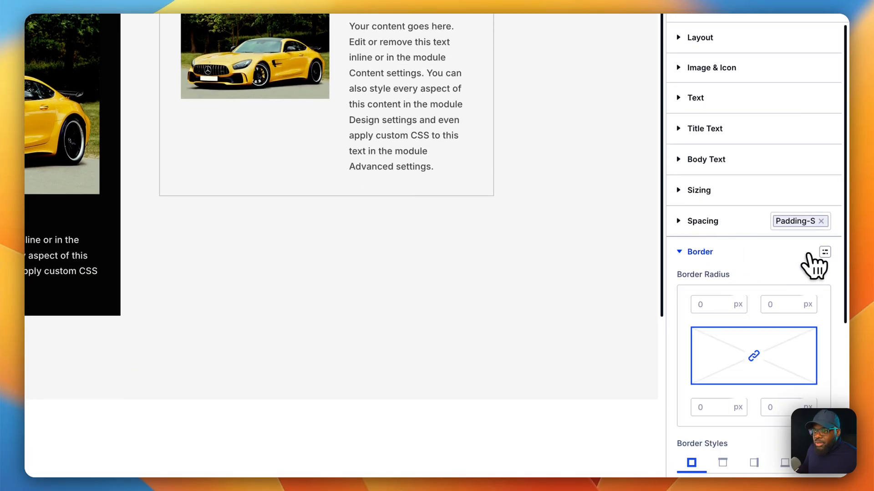
left_click(825, 252)
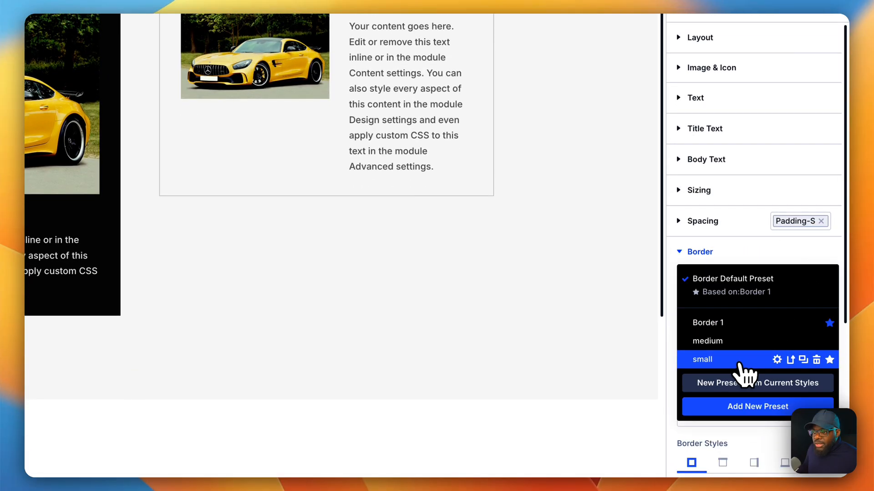
left_click(703, 359)
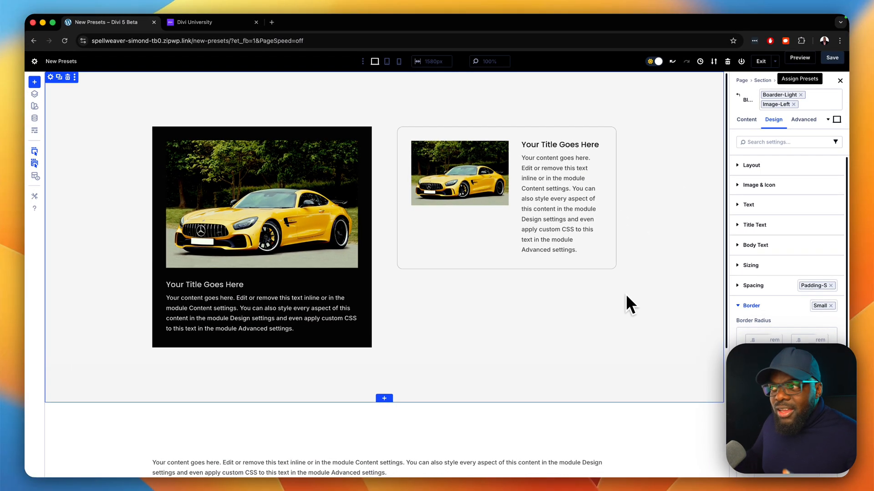
mouse_move(623, 301)
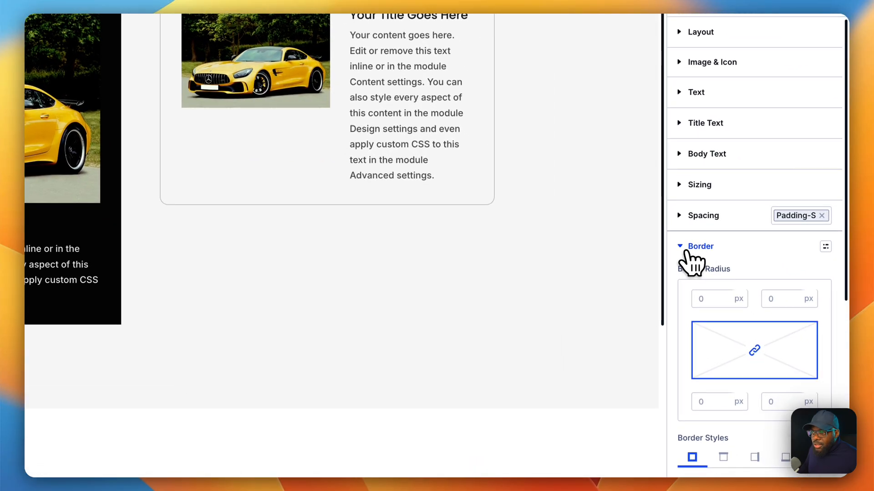
- Show the border presets for the dark blurb to pick the Medium preset
left_click(825, 245)
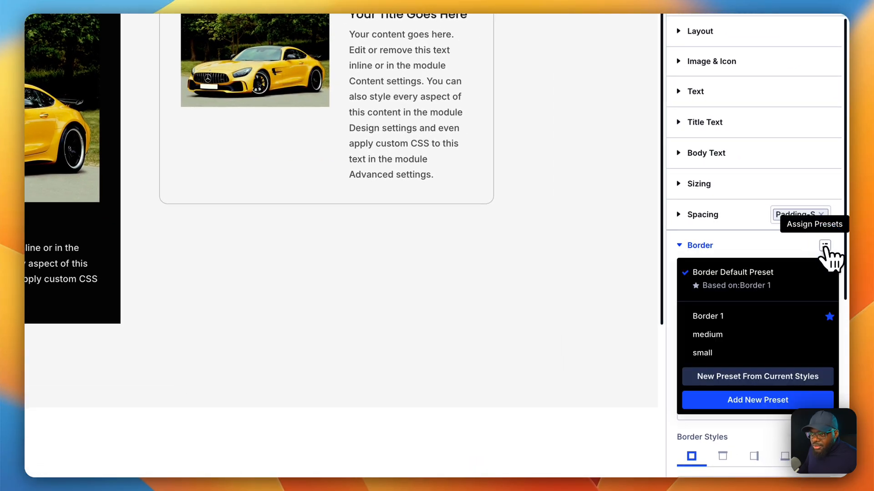
left_click(706, 334)
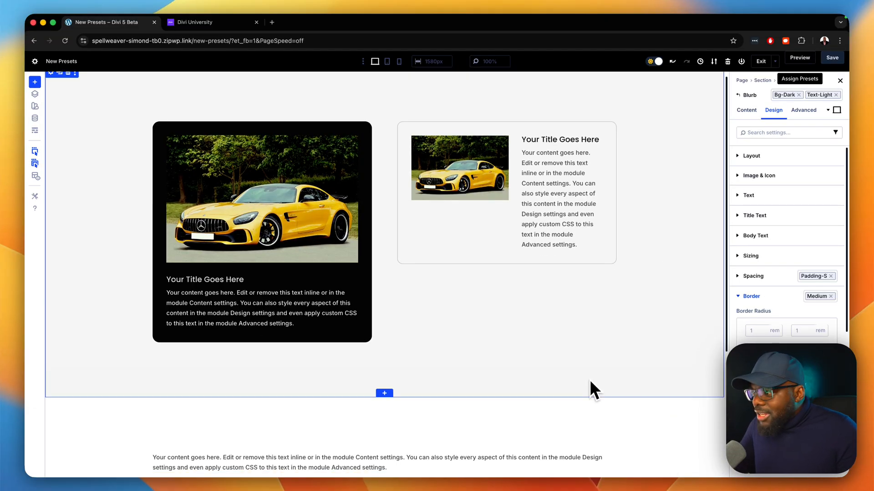
- Apply the padding-s spacing preset to the row
scroll("down", 3)
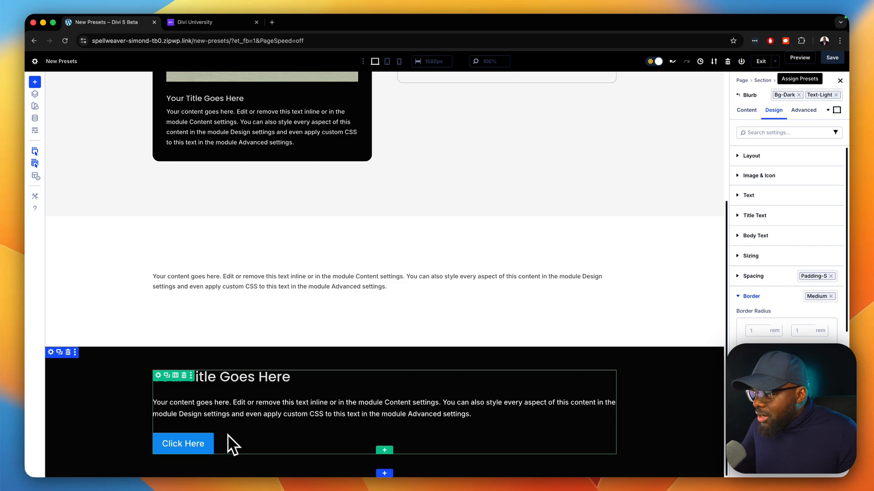
mouse_move(160, 380)
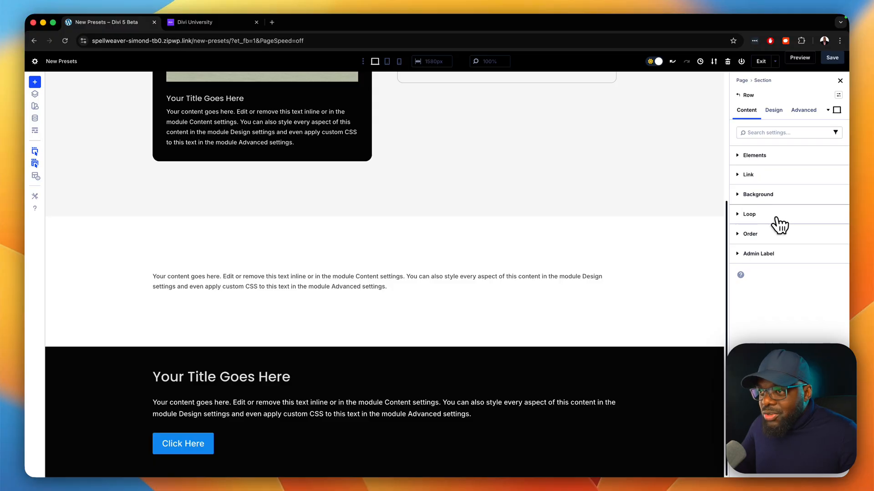
left_click(758, 194)
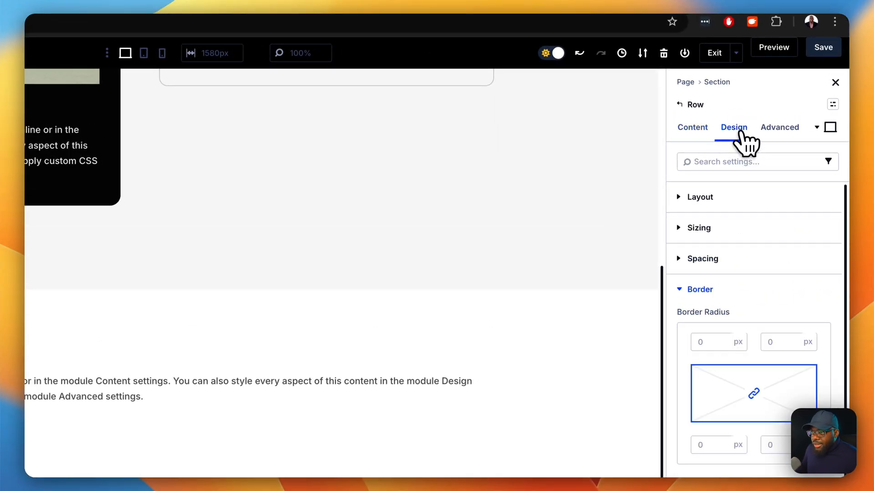
left_click(703, 259)
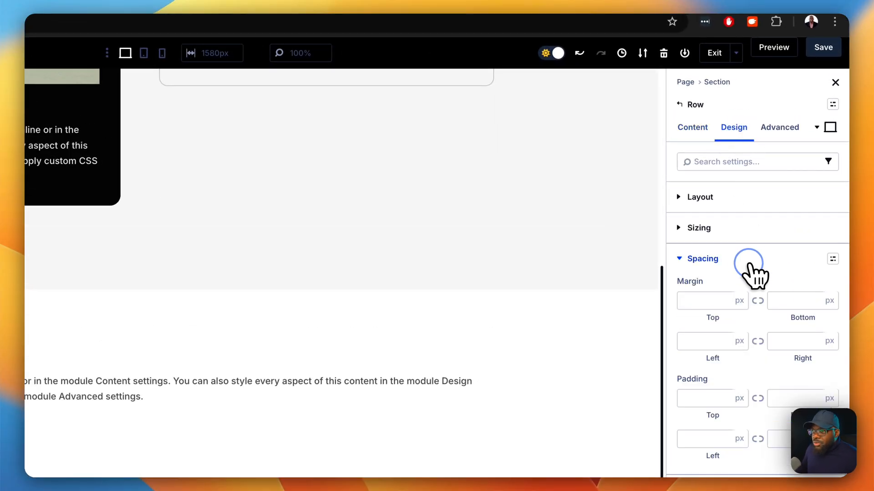
left_click(748, 258)
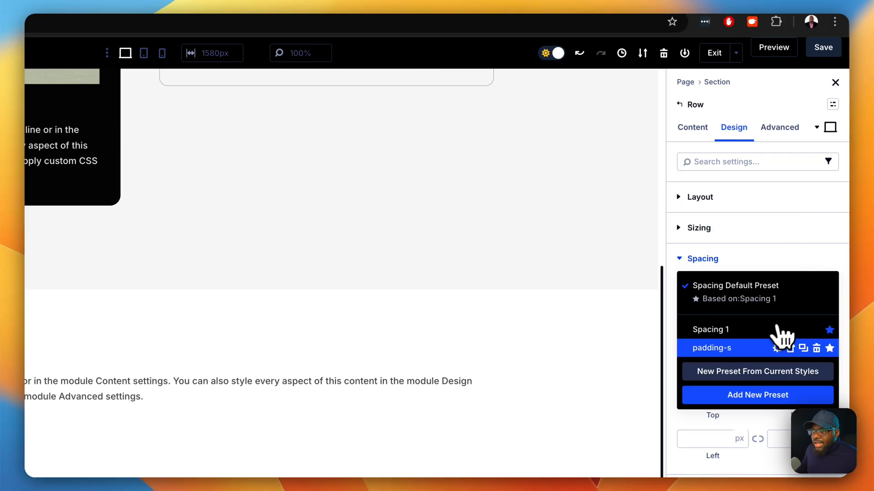
mouse_move(746, 356)
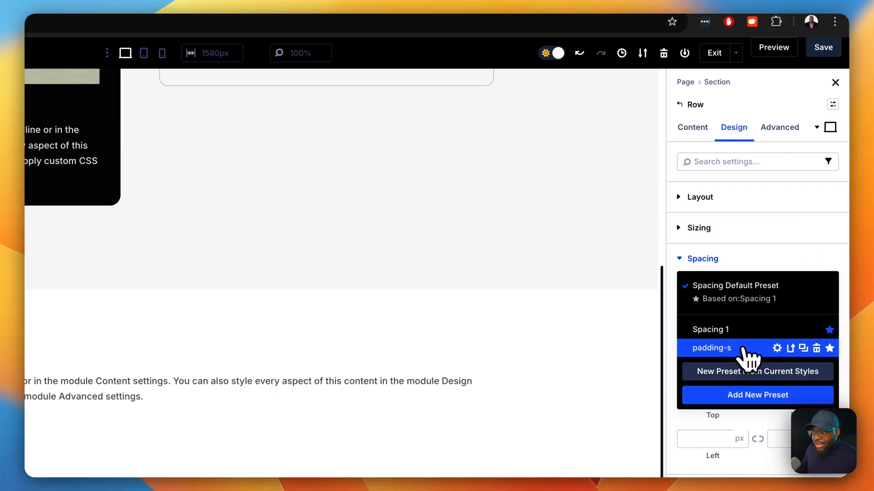
left_click(711, 348)
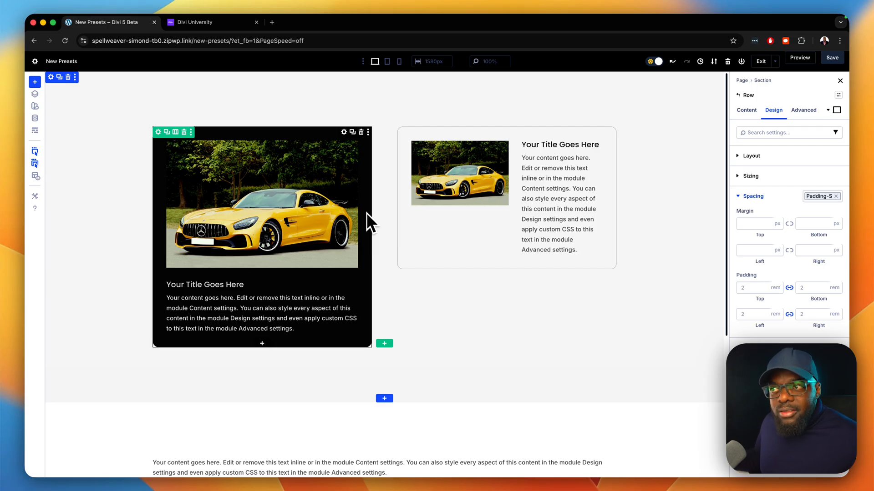
mouse_move(719, 215)
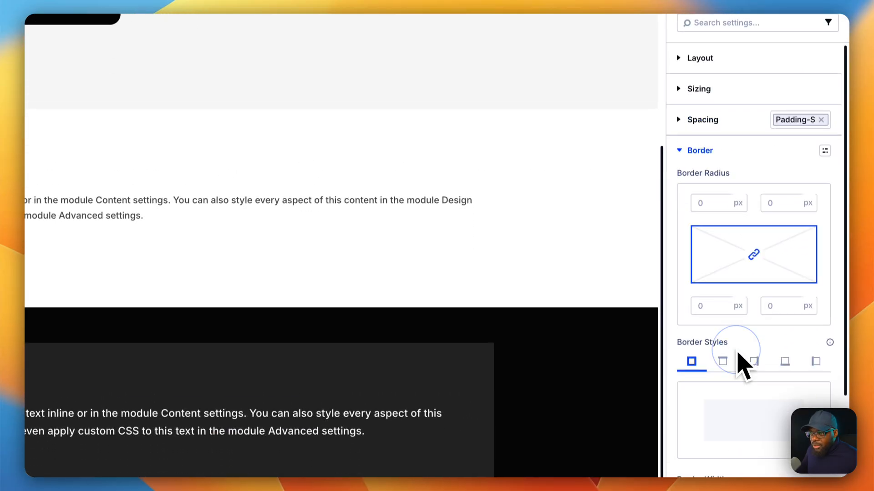
- Stack the medium border preset onto the row for 1 rem rounded corners
left_click(825, 150)
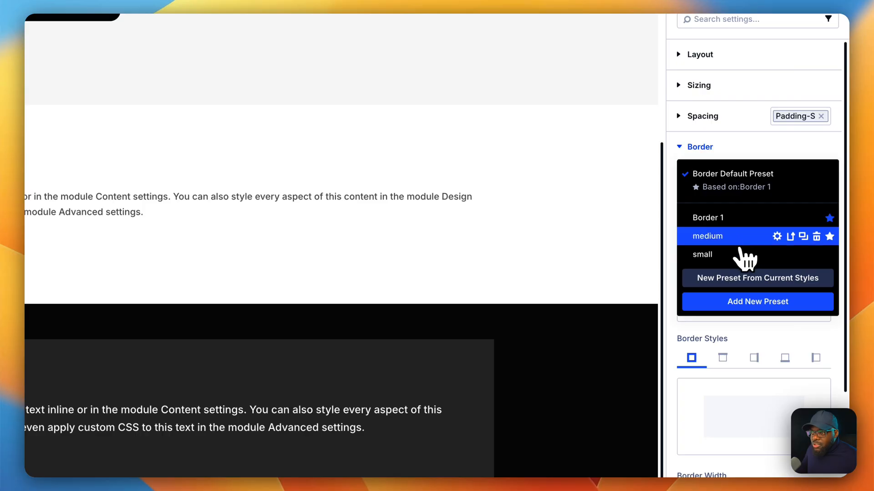
left_click(706, 236)
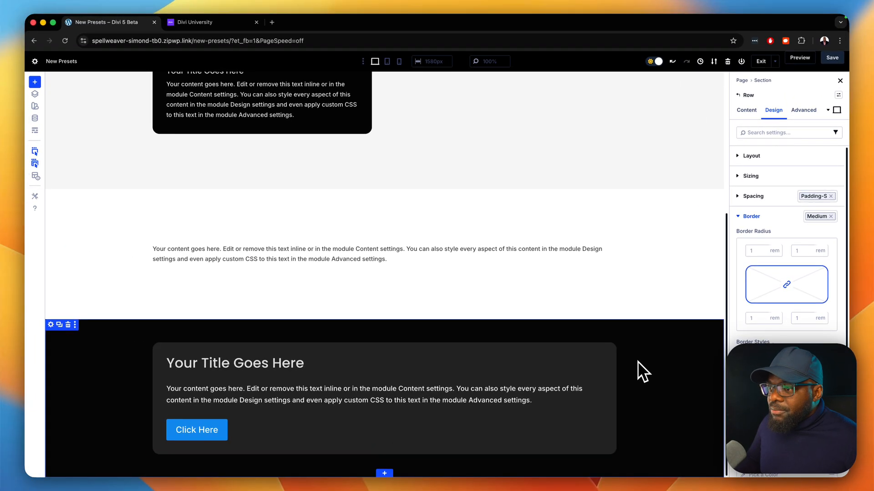
left_click(746, 110)
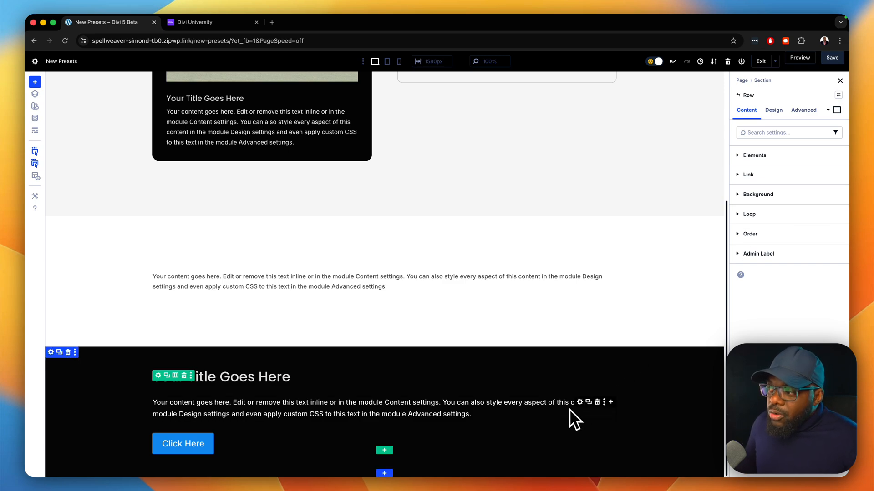
mouse_move(576, 388)
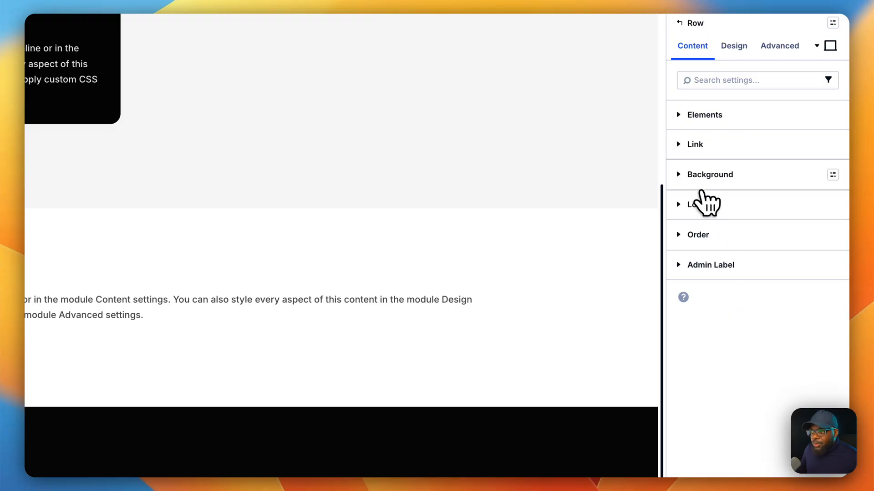
- Give the row in the dark bottom section the Red background colour preset
left_click(709, 175)
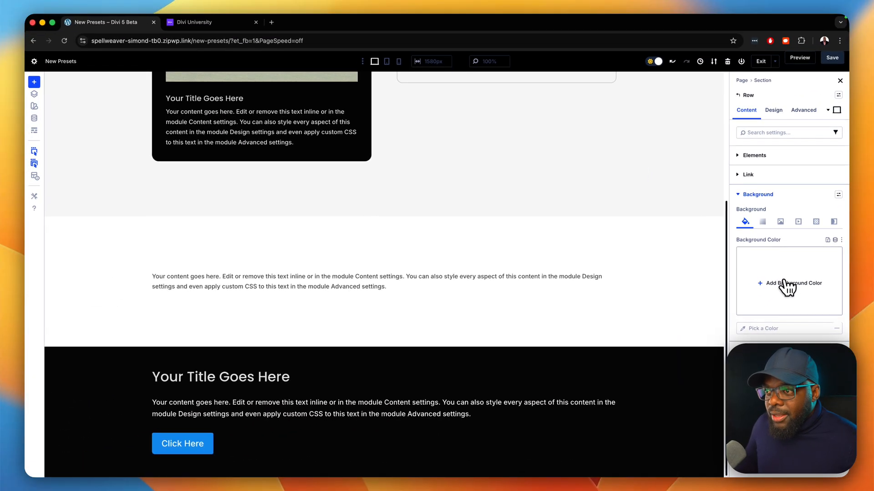
left_click(787, 282)
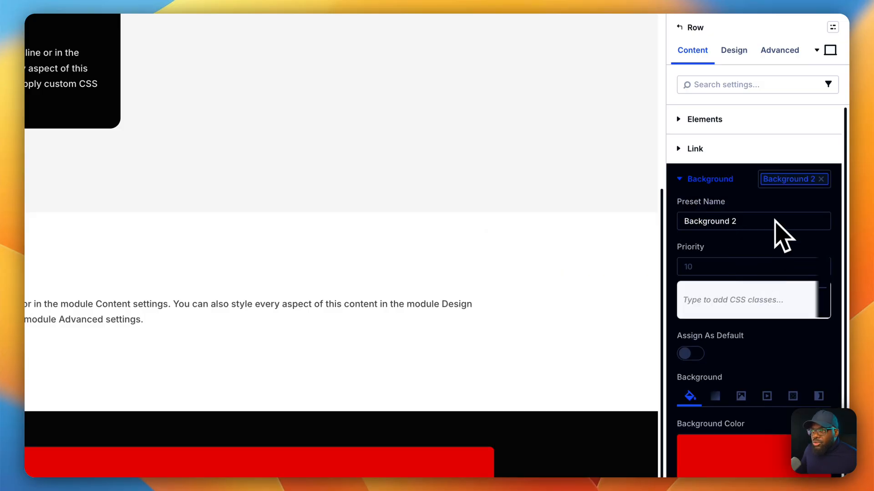
left_click(752, 221)
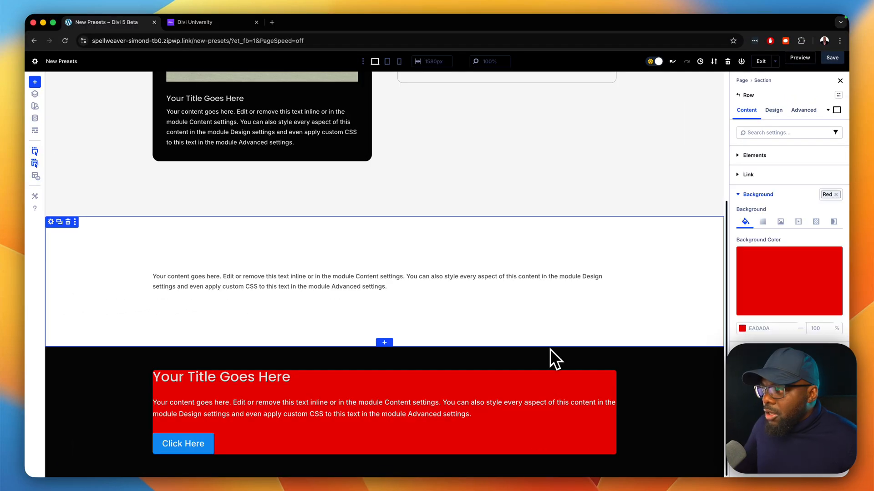
mouse_move(587, 268)
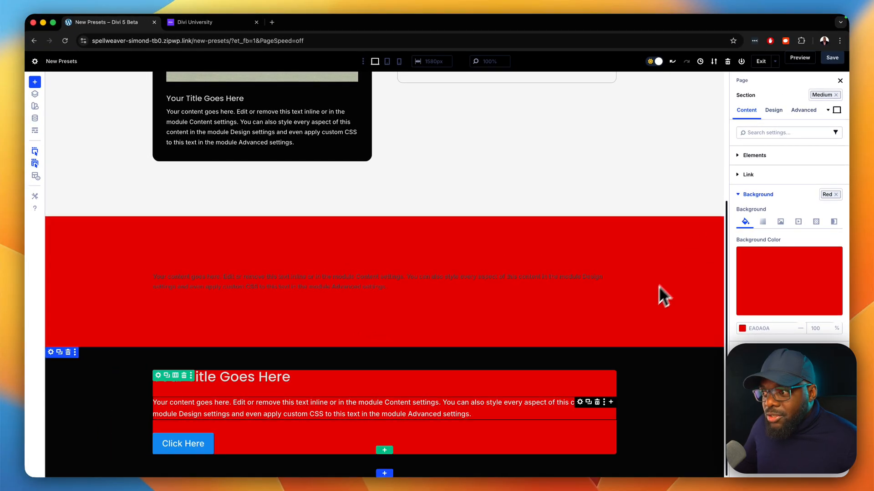
mouse_move(457, 410)
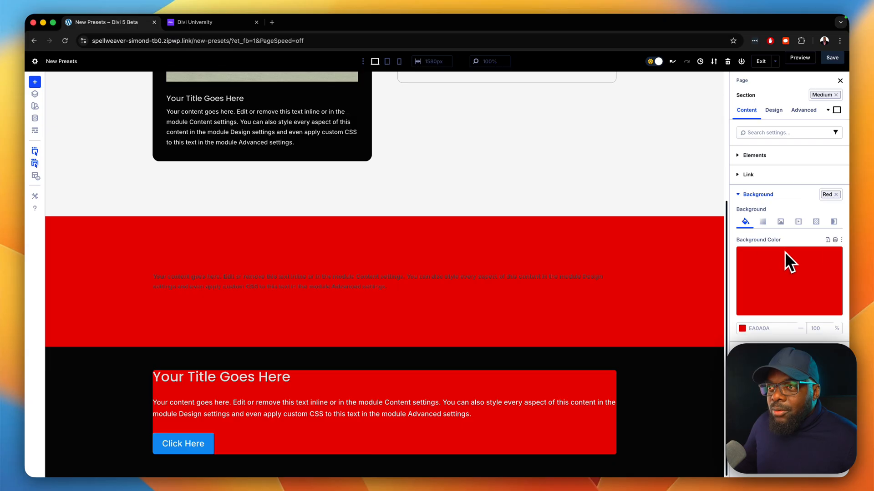
- Edit the Red background preset's colour to FF0000 in the colour picker
left_click(828, 195)
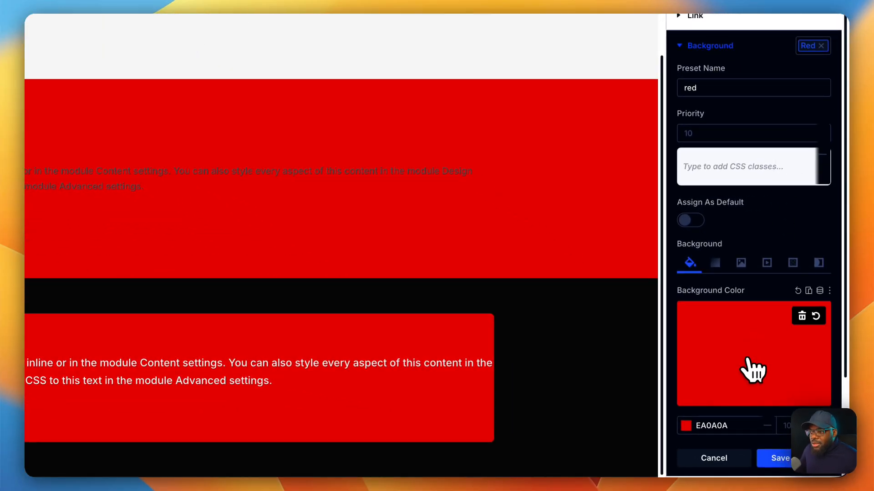
left_click(752, 353)
type("FF0000")
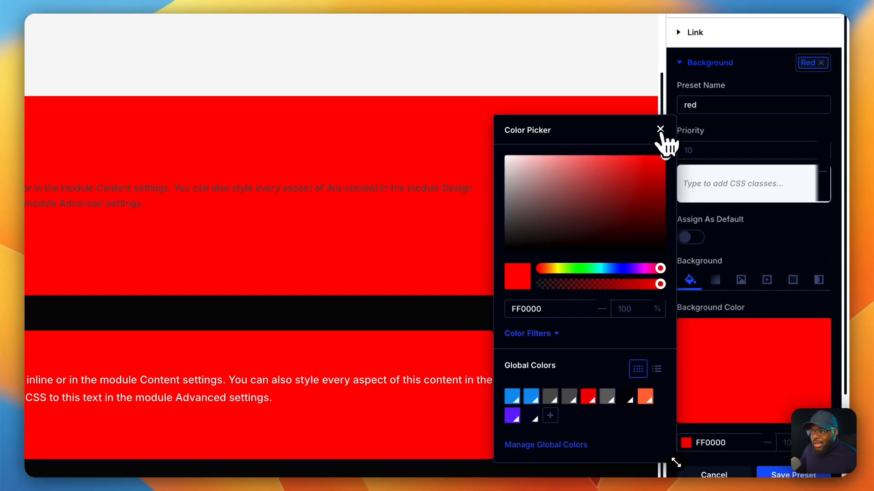
left_click(661, 129)
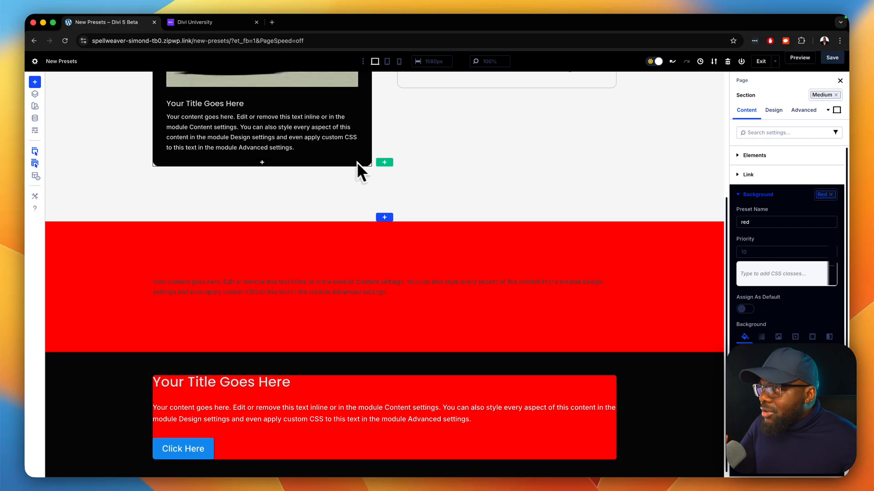
- Scroll through the page to view the brighter Red preset on the section and row
scroll("down", 3)
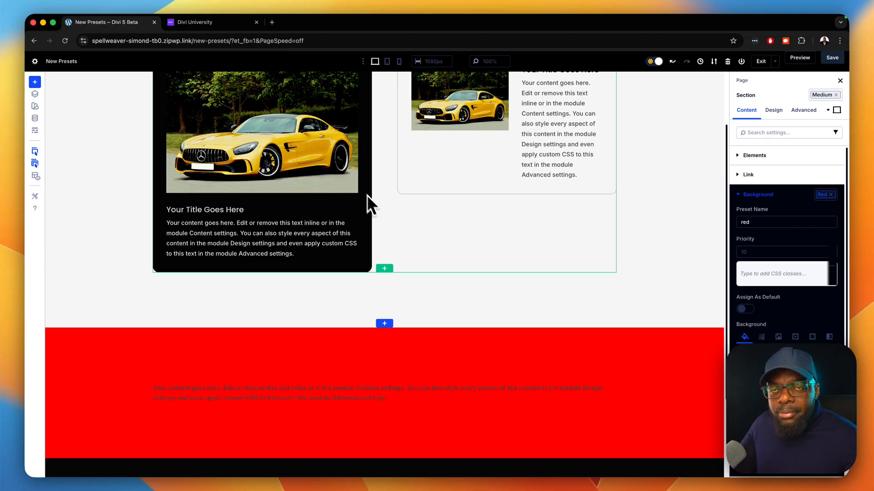
scroll("down", 3)
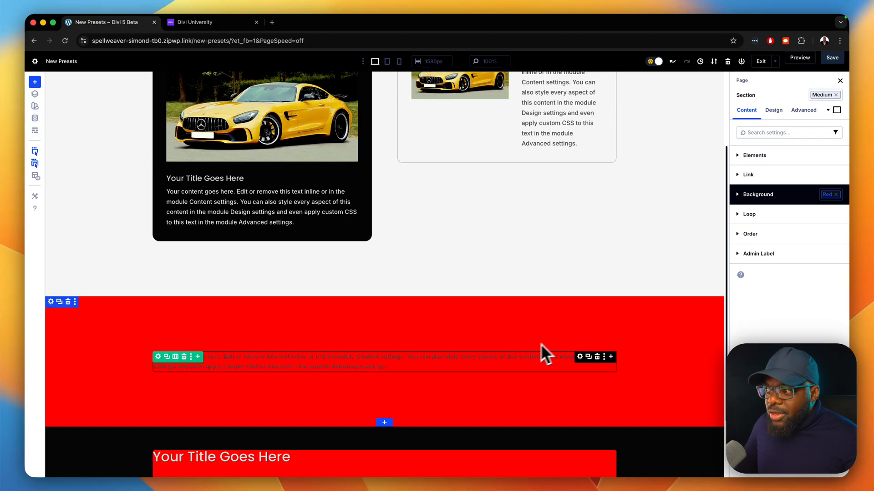
mouse_move(581, 357)
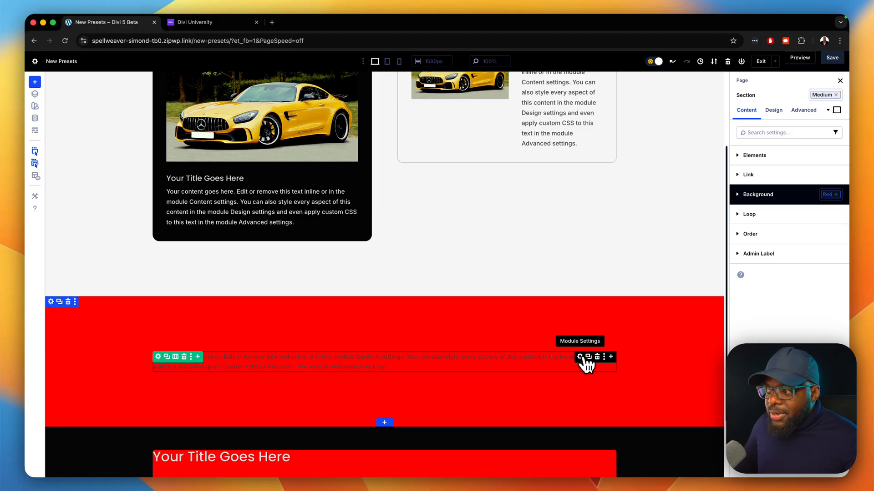
- Apply the Light preset, then stack the Body preset, on the red section's text module
left_click(580, 357)
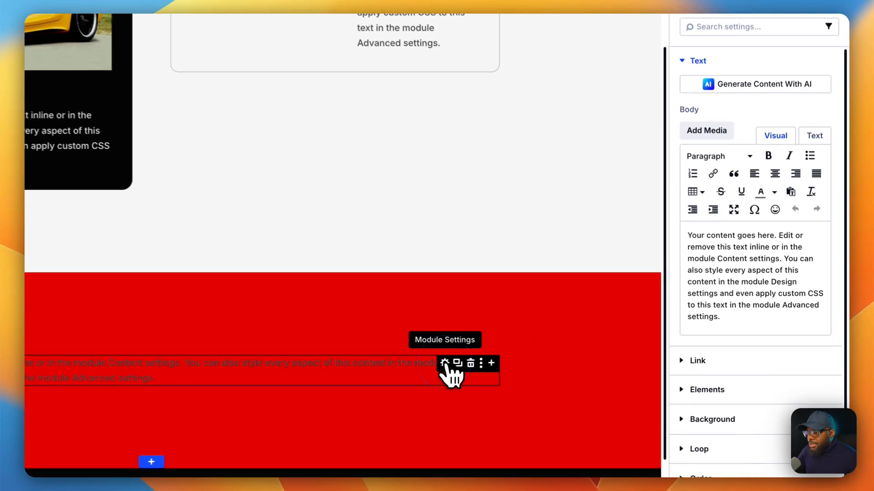
left_click(832, 124)
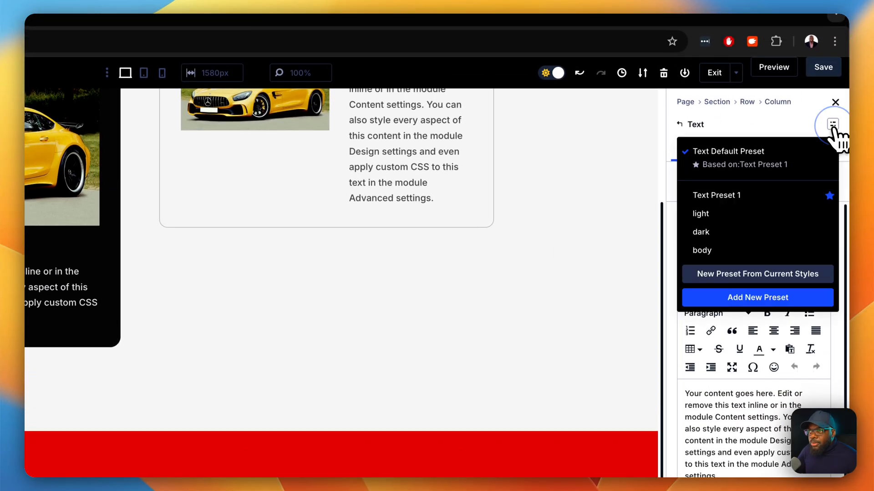
left_click(700, 213)
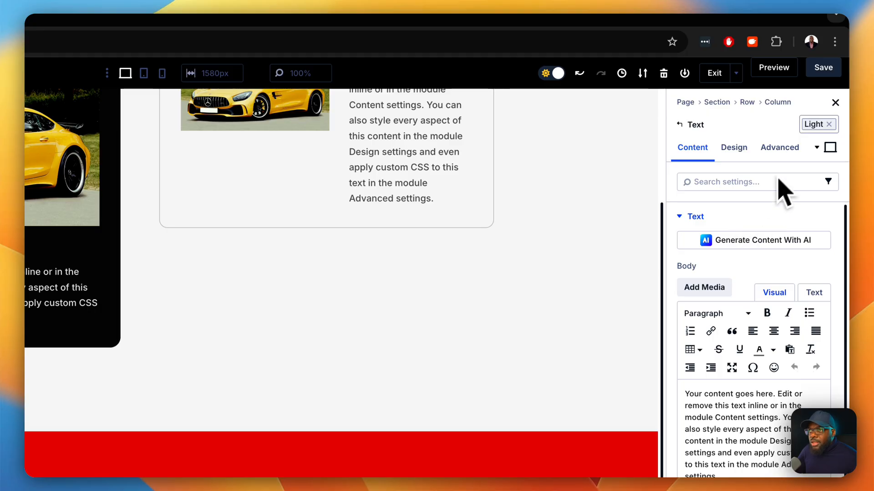
left_click(815, 124)
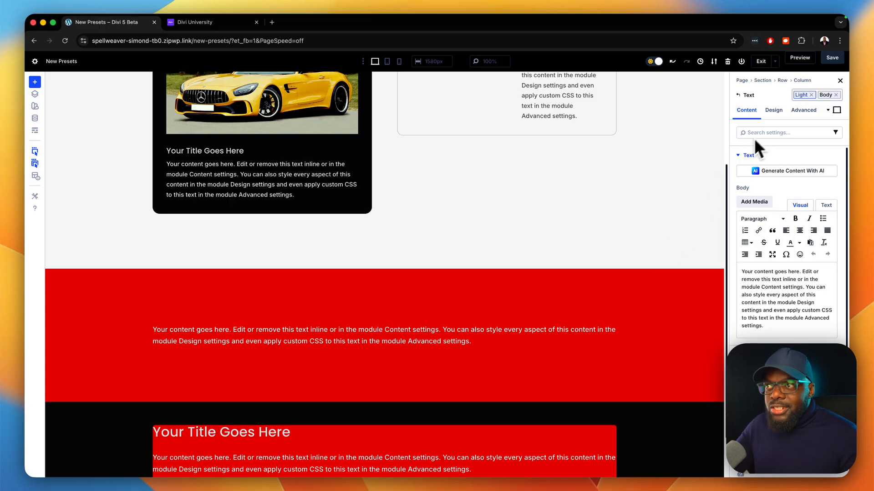
mouse_move(586, 273)
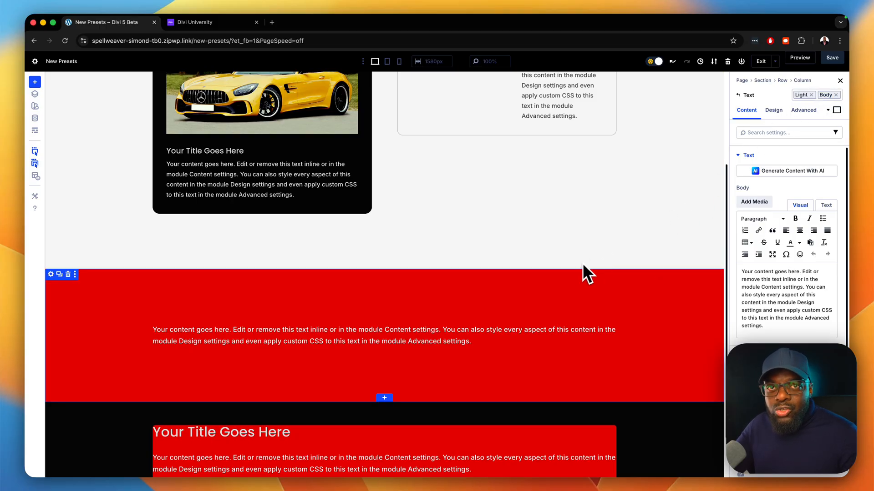
mouse_move(565, 283)
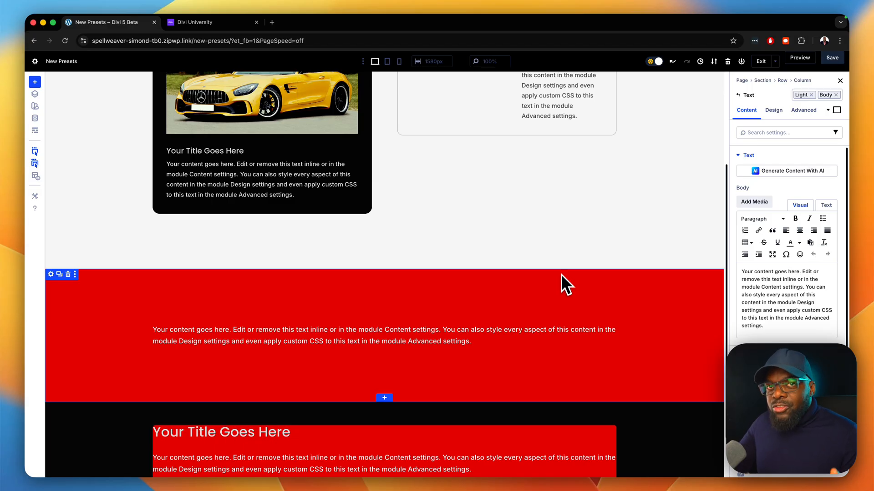